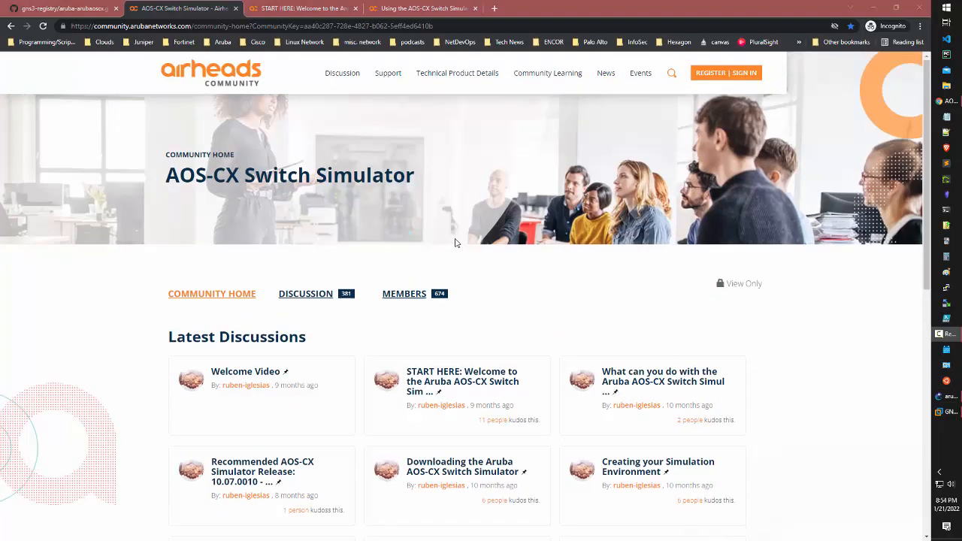
mouse_move(430, 245)
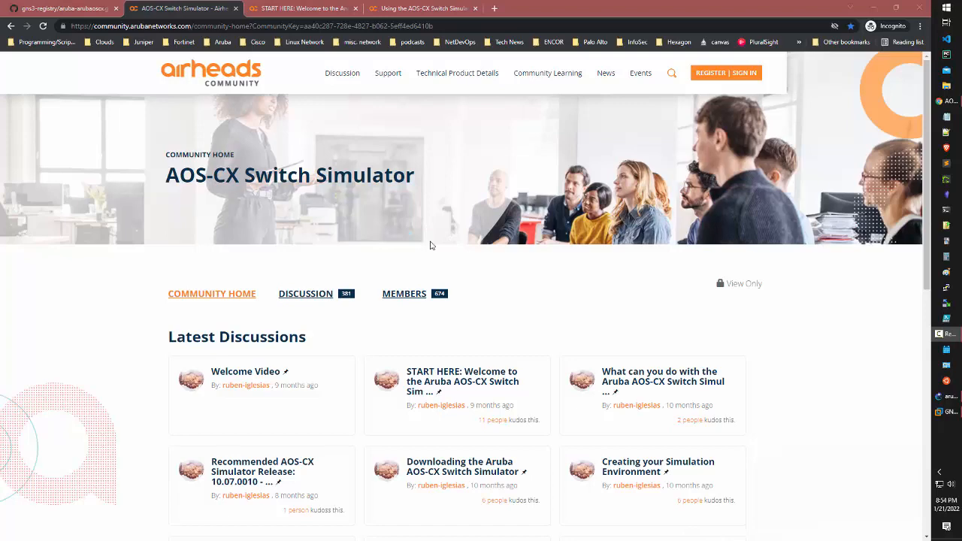
Open the 'Downloading the Aruba AOS-CX Switch Simulator' post and follow its simulator download link
scroll(down, 3)
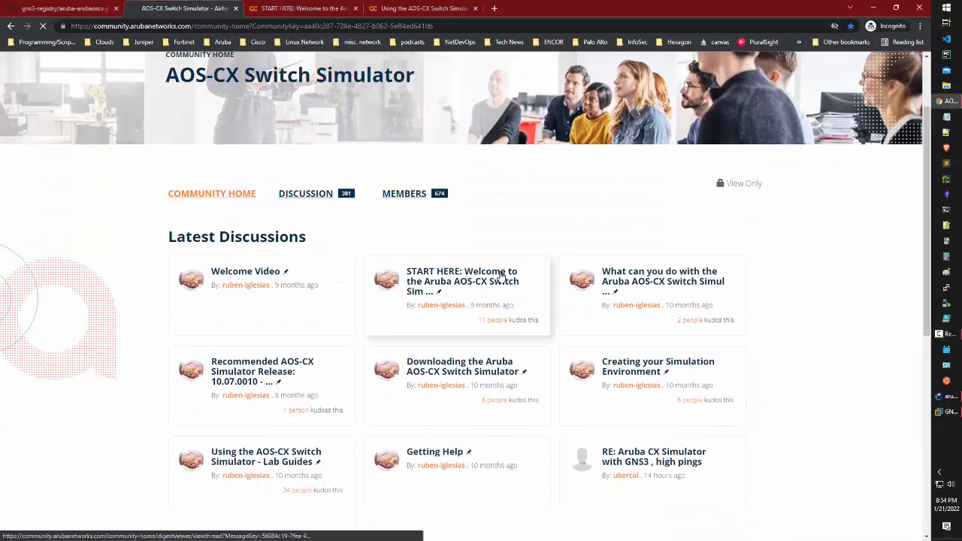
click(462, 281)
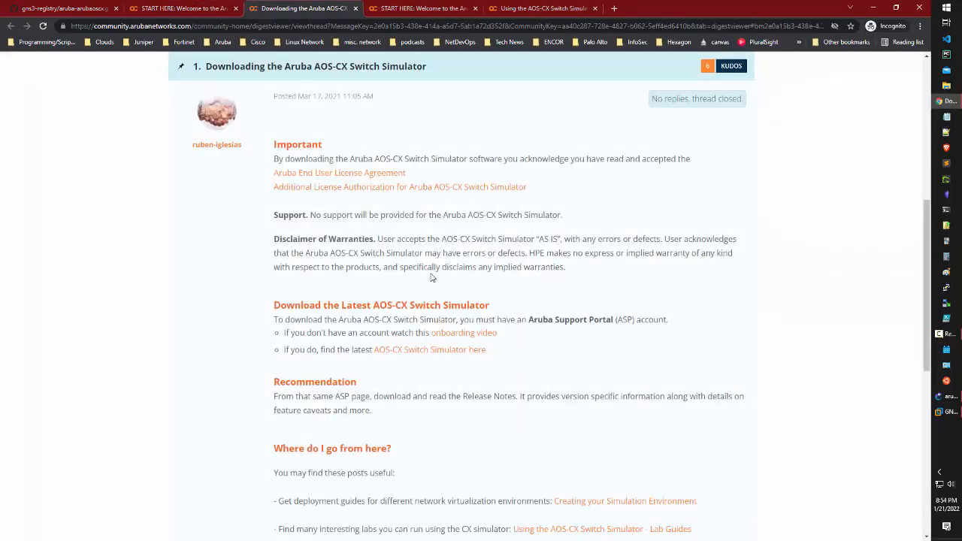
scroll(down, 3)
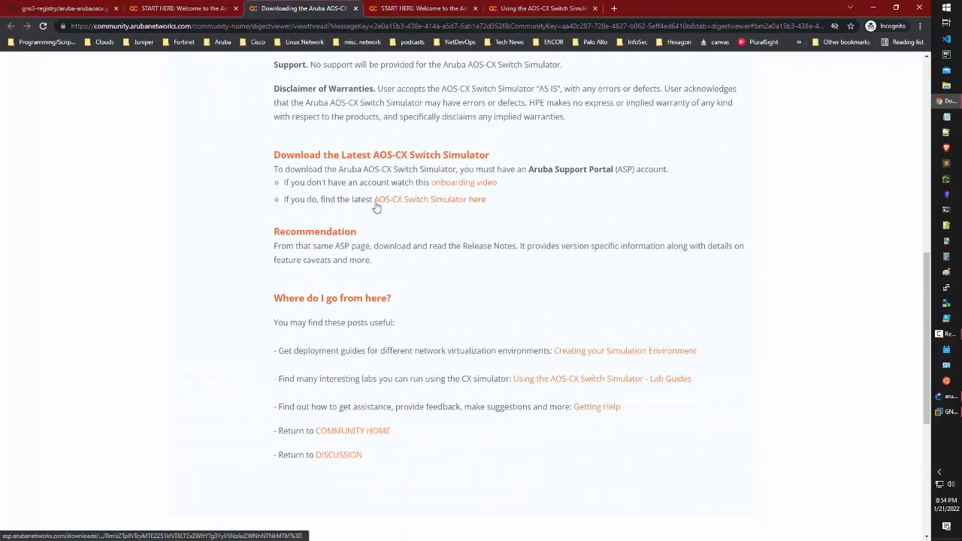
click(429, 199)
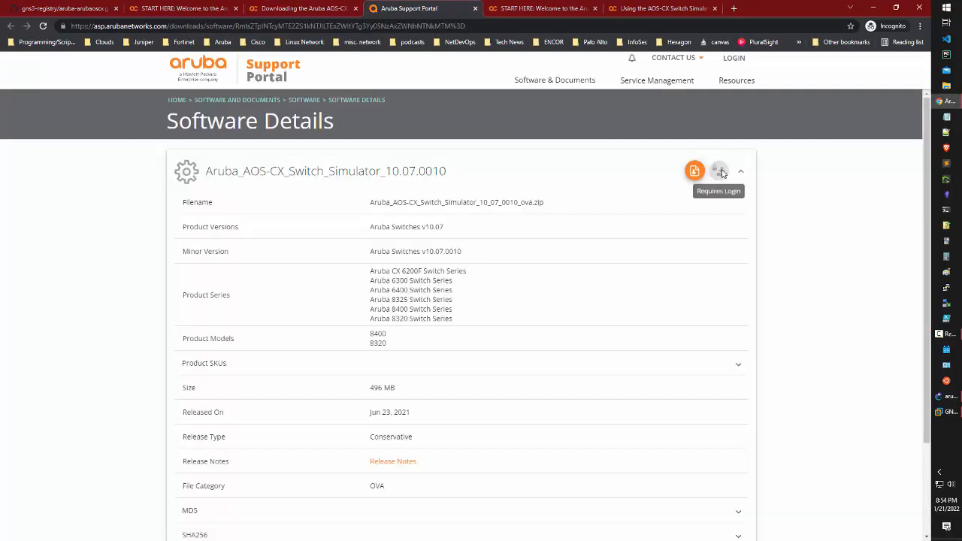
mouse_move(451, 180)
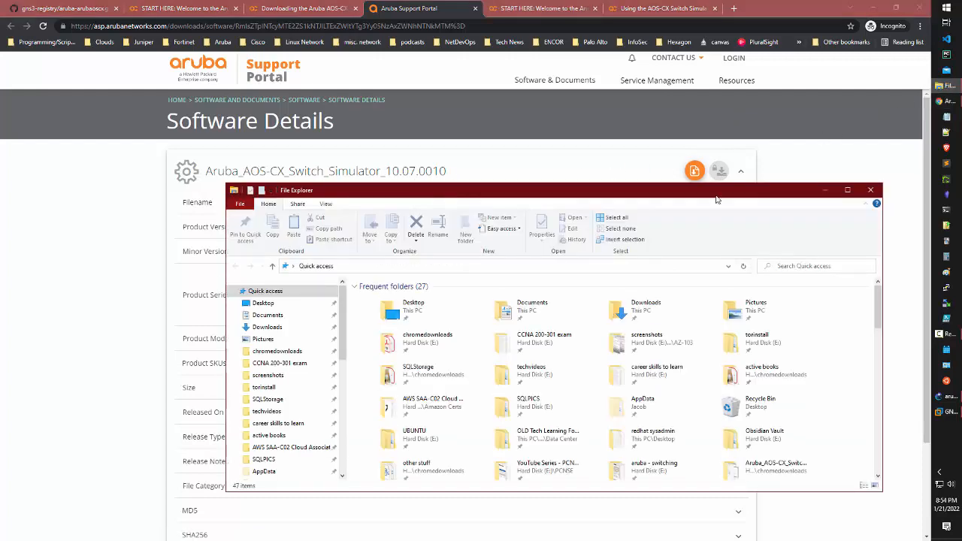
Browse the Aruba_AOS_CX_Switch_Simulator_10_07_0010_ova folder files, then search for '7zip utility'
double_click(278, 351)
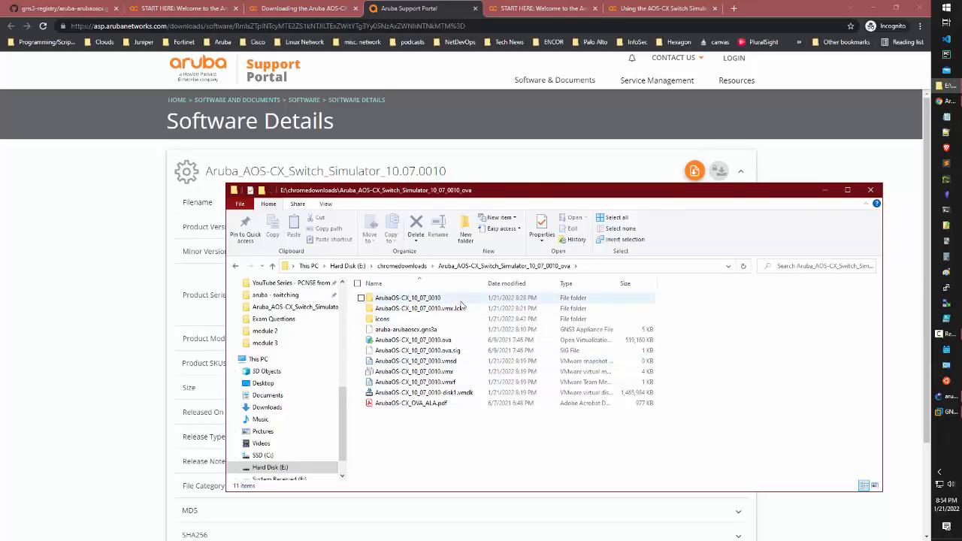
click(415, 382)
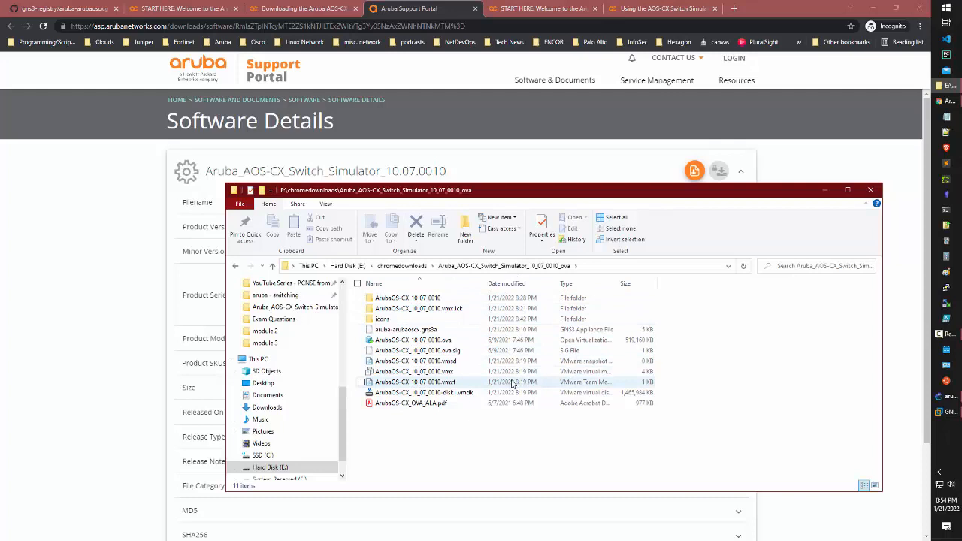
click(412, 339)
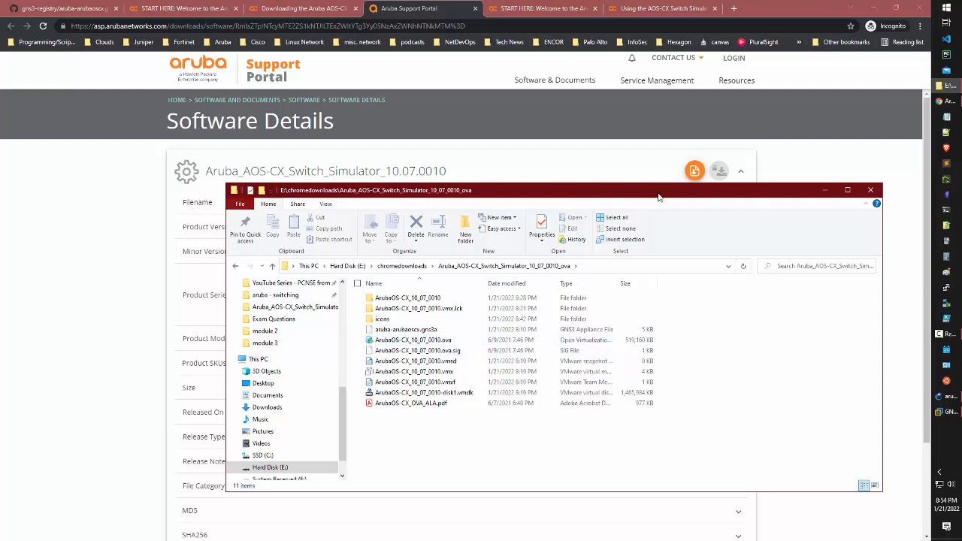
text(7zip utility)
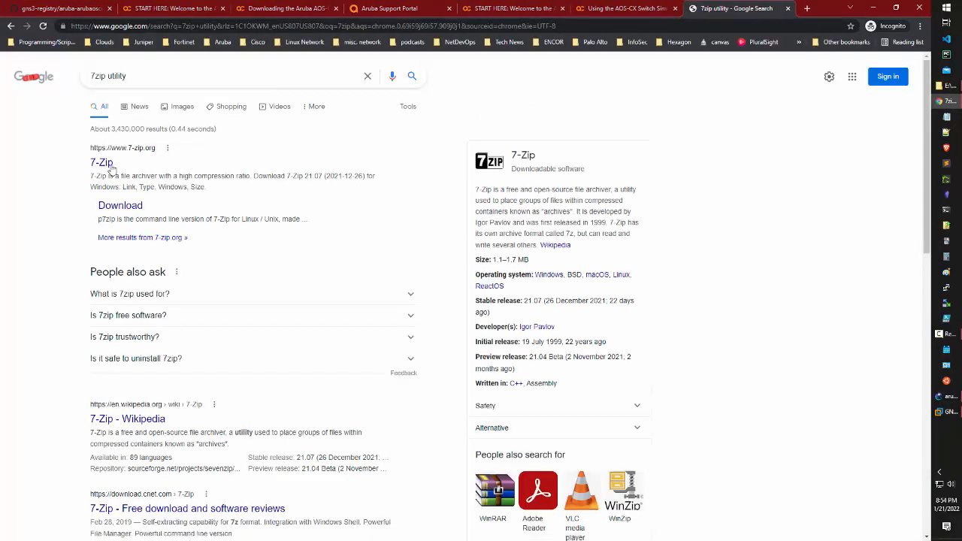
Visit the 7-Zip site, extract the simulator .ova, and open the ArubaOS-CX_10_07_0010 folder
click(102, 163)
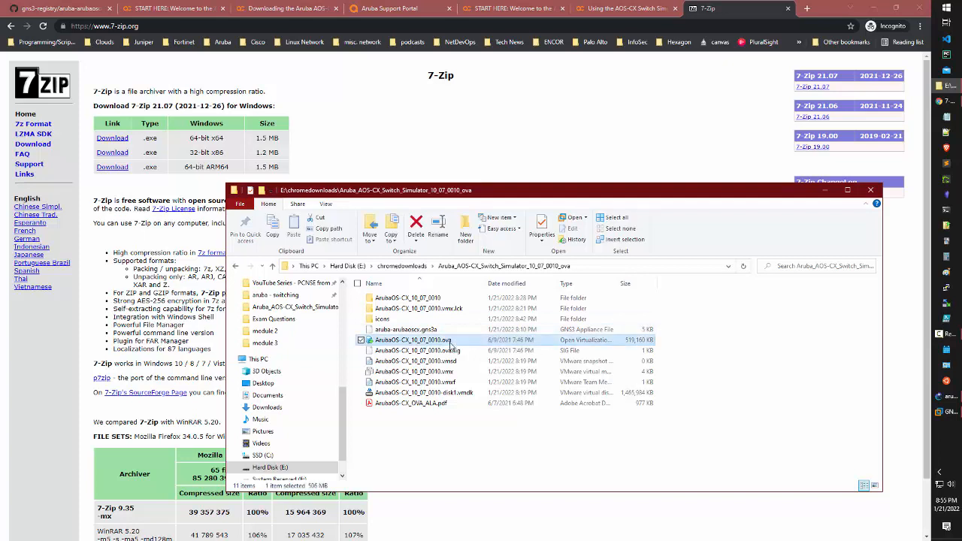
right_click(413, 340)
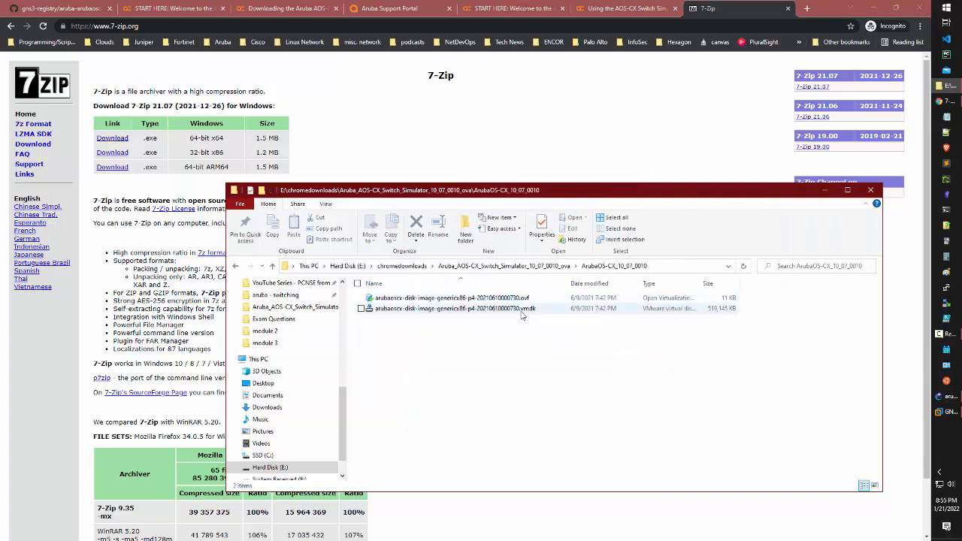
mouse_move(526, 309)
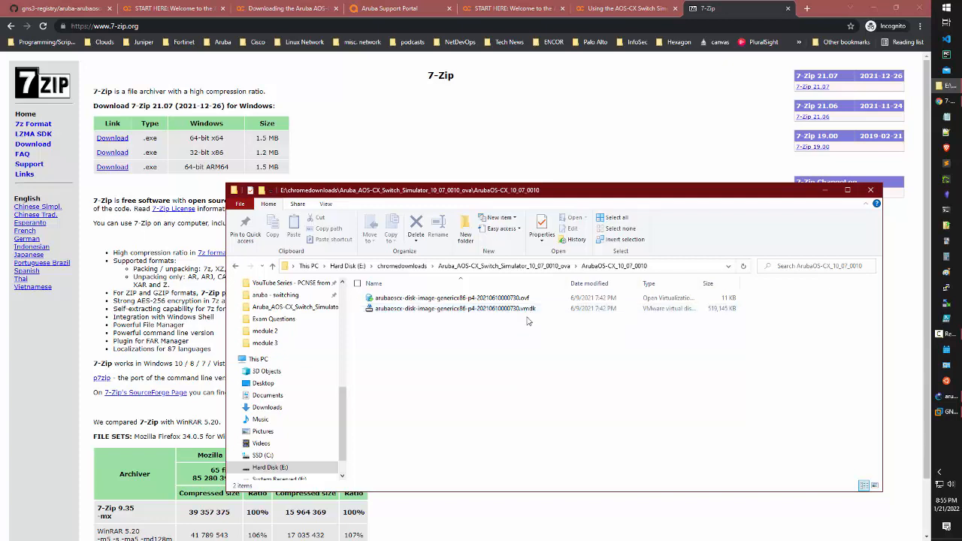
click(451, 308)
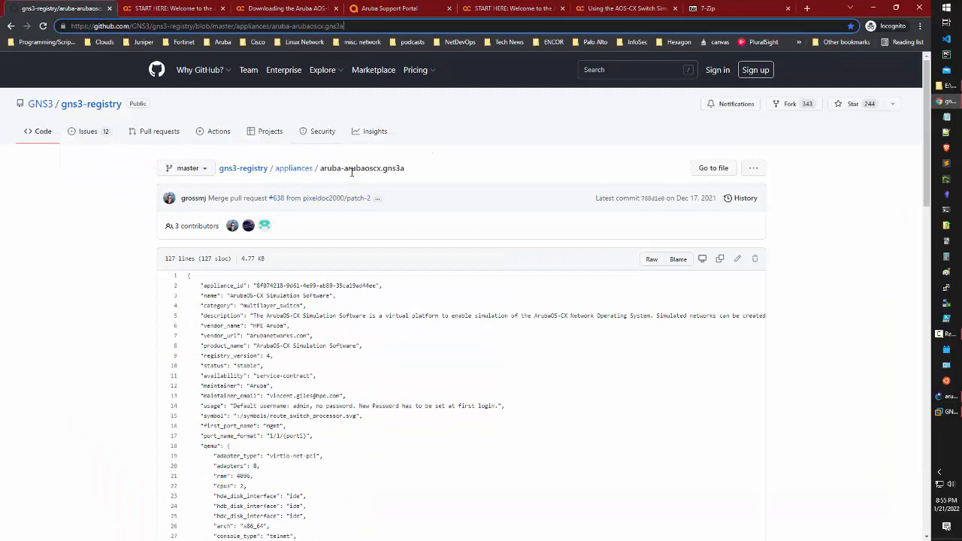
mouse_move(369, 178)
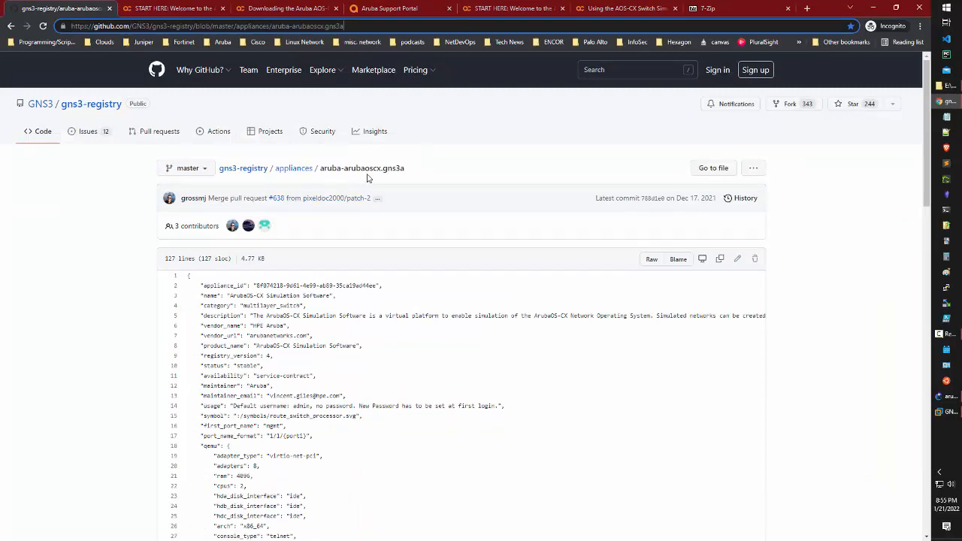
Show the aruba-arubaoscx.gns3a appliance file as raw text on GitHub
scroll(down, 3)
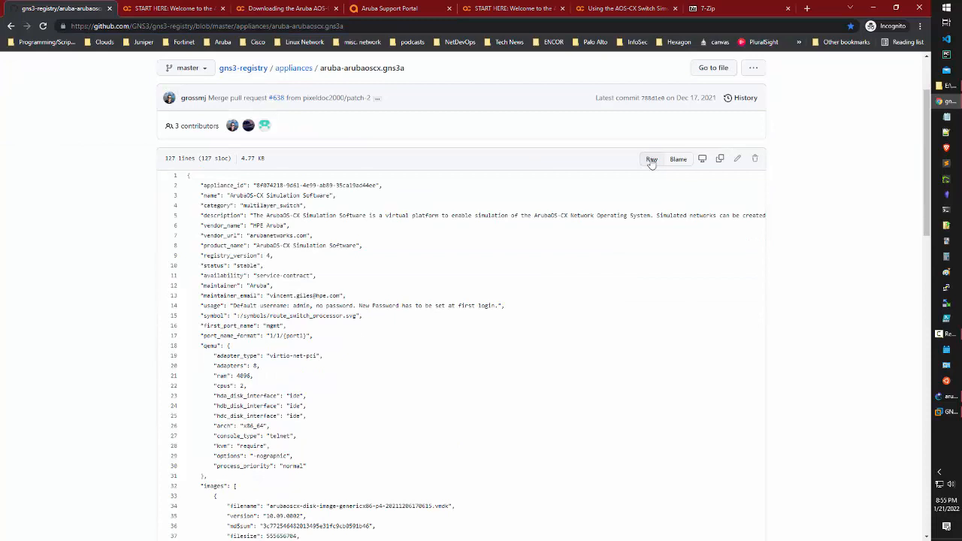
click(651, 159)
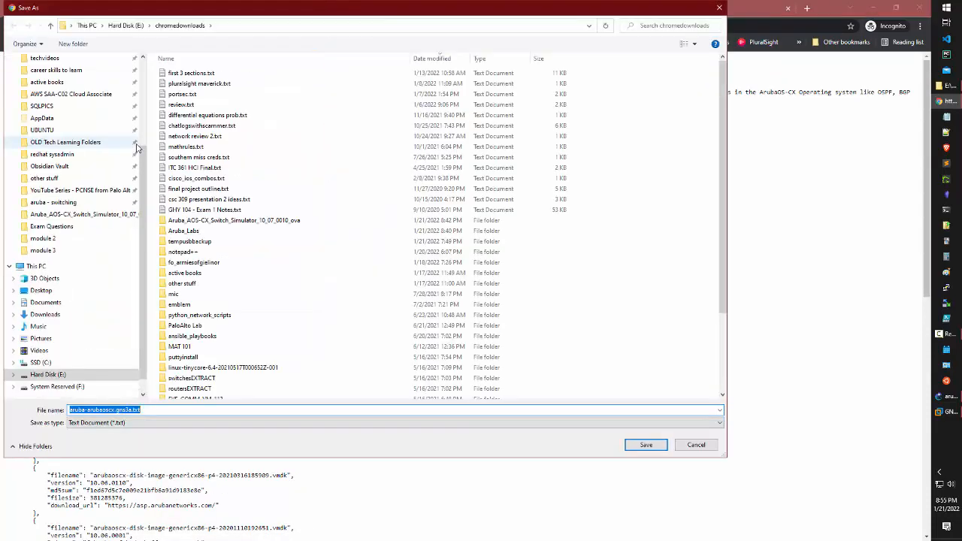
Point the save dialog at the simulator folder with a .gns3a name, then cancel saving
click(173, 410)
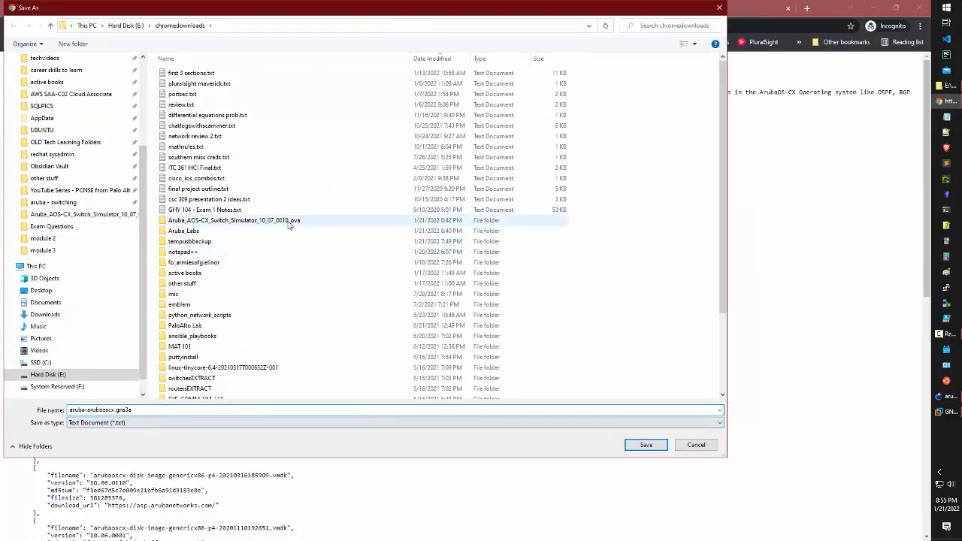
double_click(228, 220)
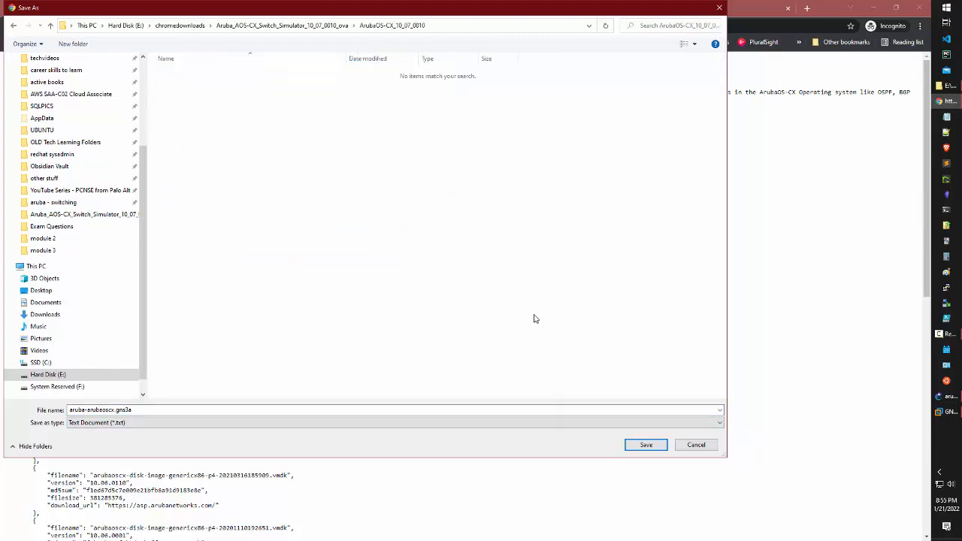
mouse_move(556, 296)
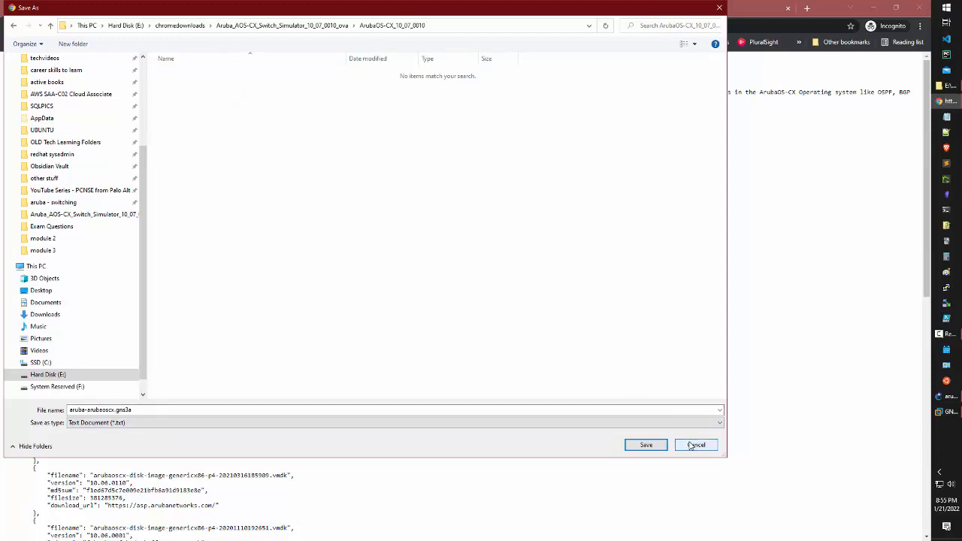
click(695, 445)
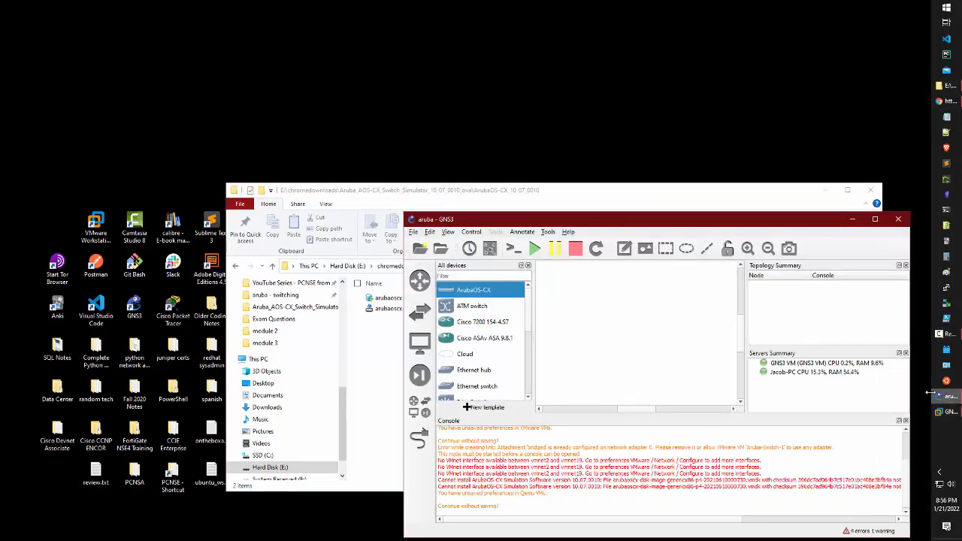
Import the aruba-arubaoscx.gns3a appliance file via File > Import appliance
click(412, 231)
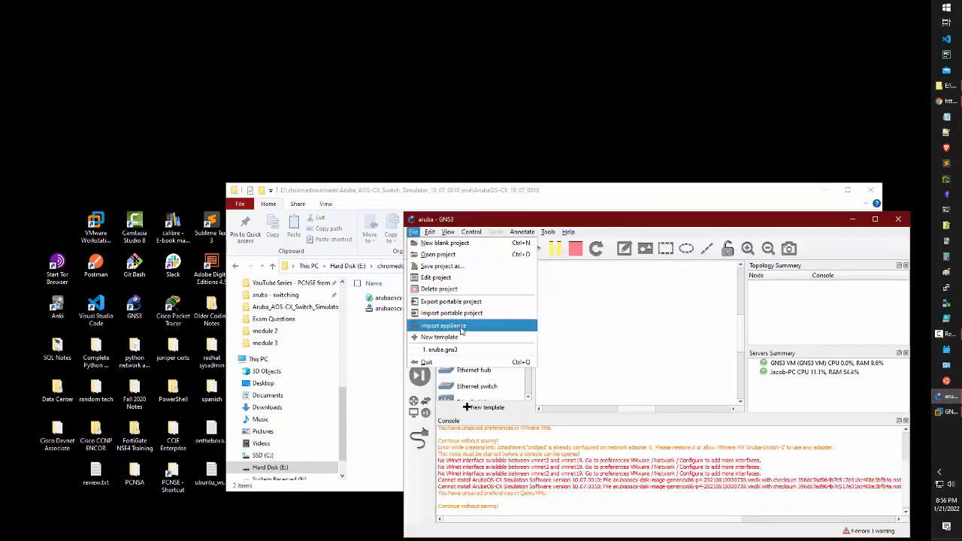
click(443, 325)
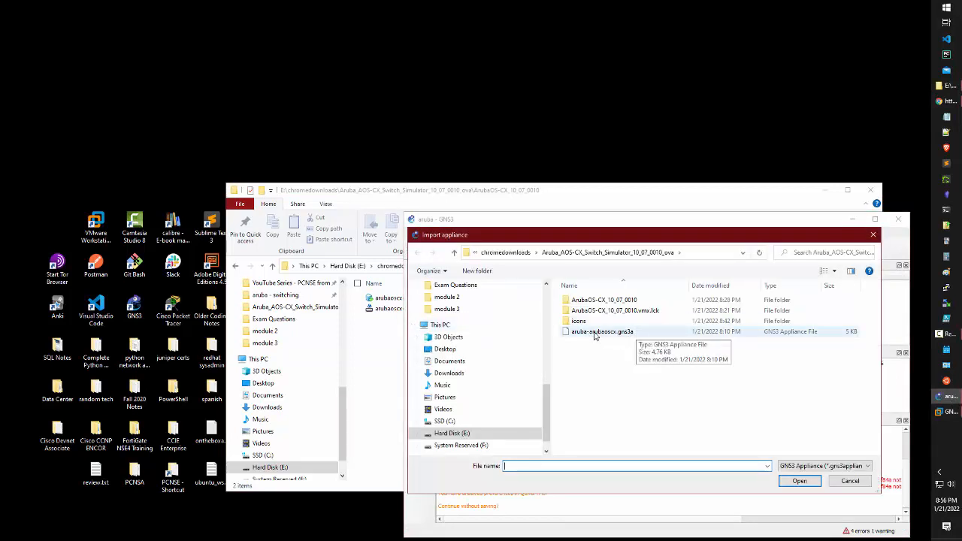
click(799, 481)
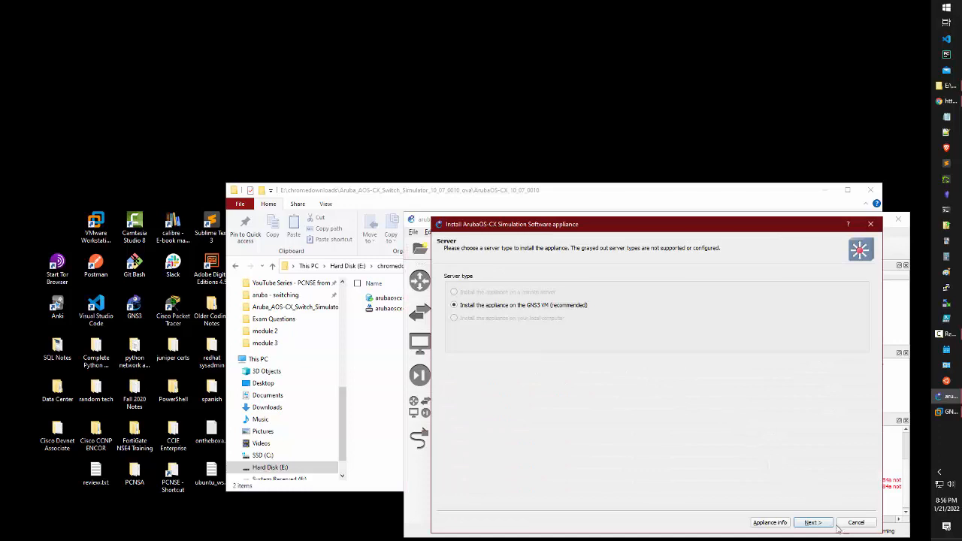
Install on the GNS3 VM, selecting version 10.07.0010 and importing its vmdk from ArubaOS-CX_10_07_0010
click(812, 522)
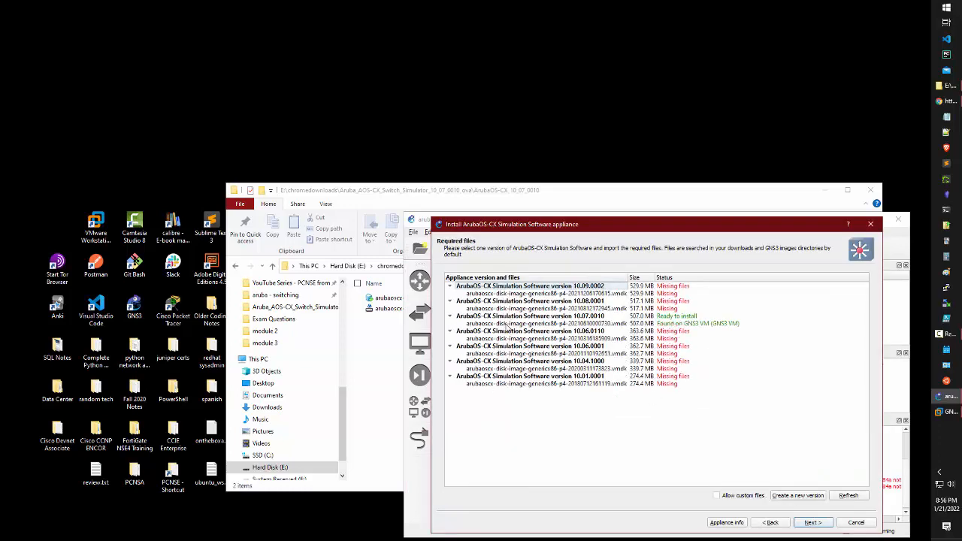
click(546, 323)
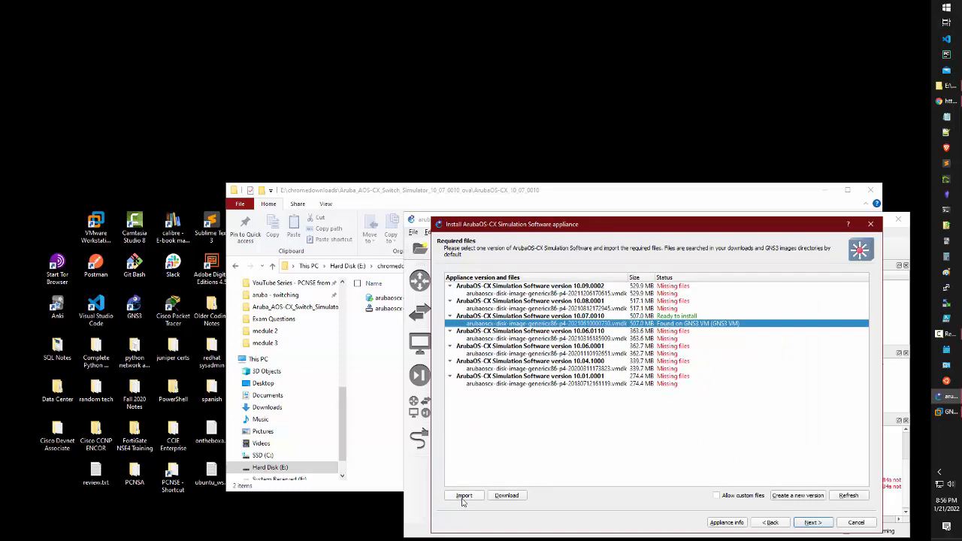
click(463, 495)
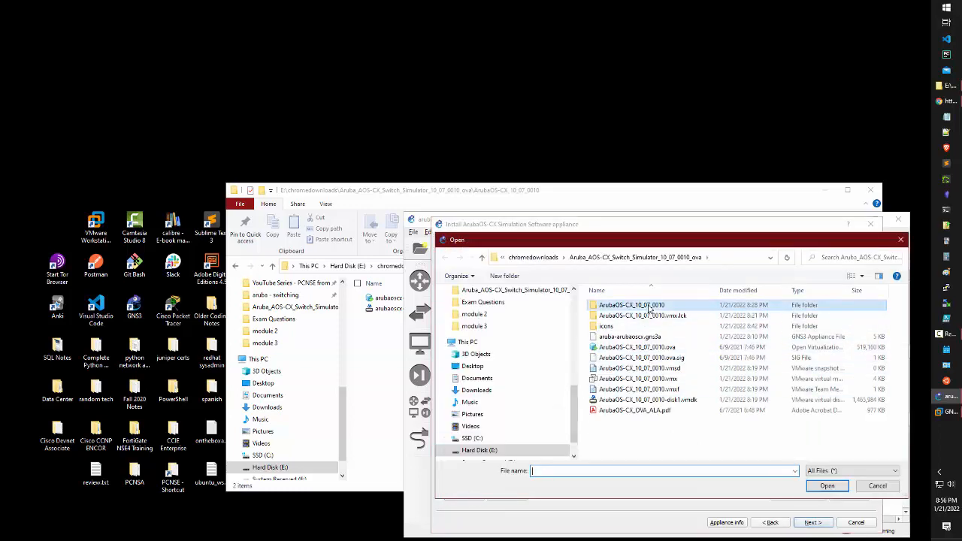
double_click(631, 304)
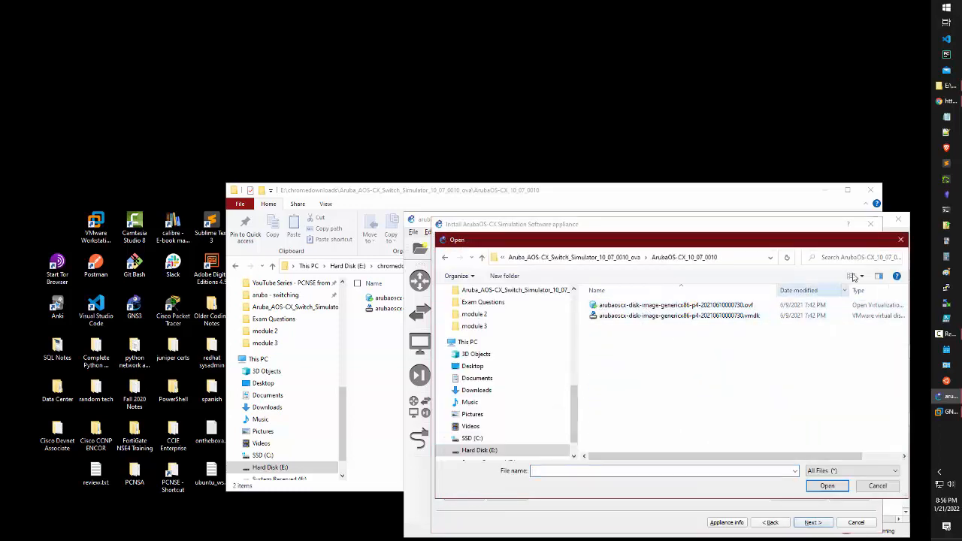
click(878, 485)
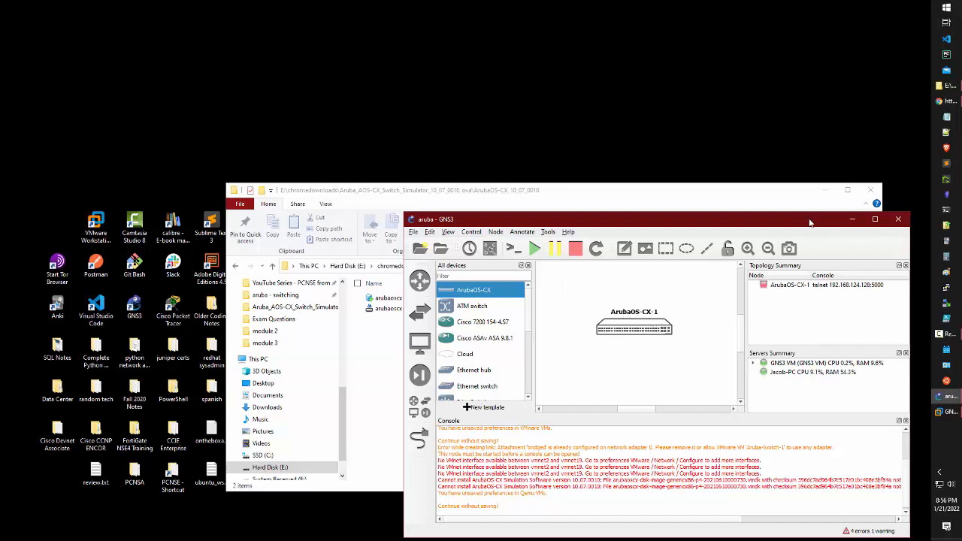
mouse_move(796, 231)
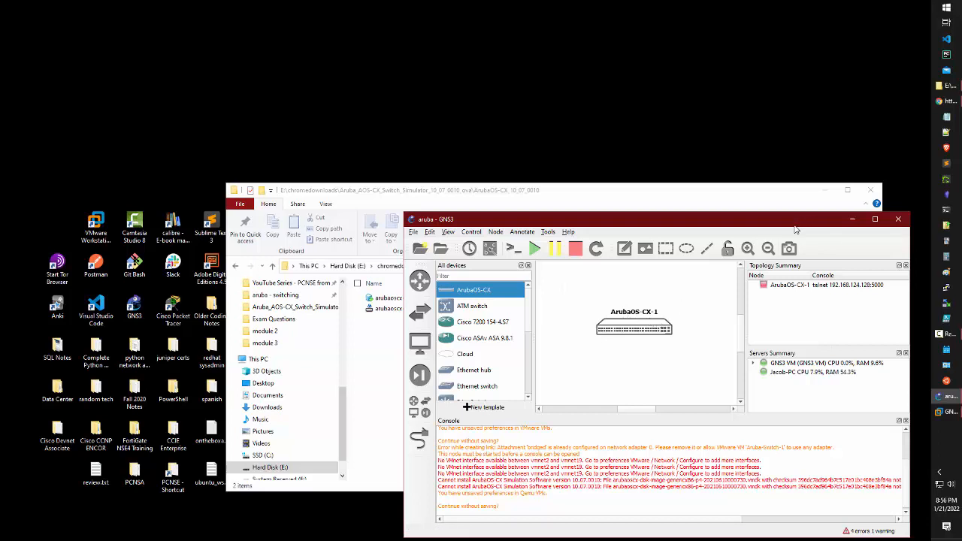